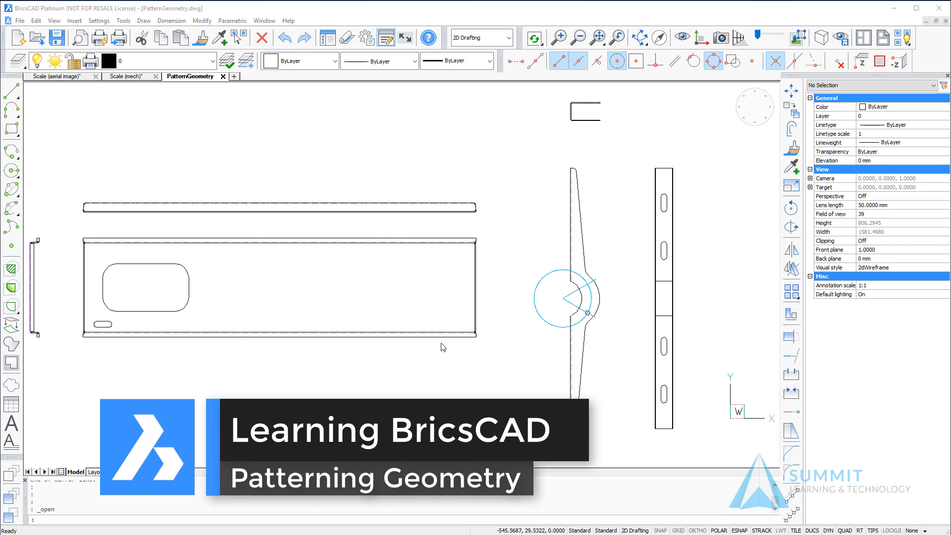
mouse_move(353, 333)
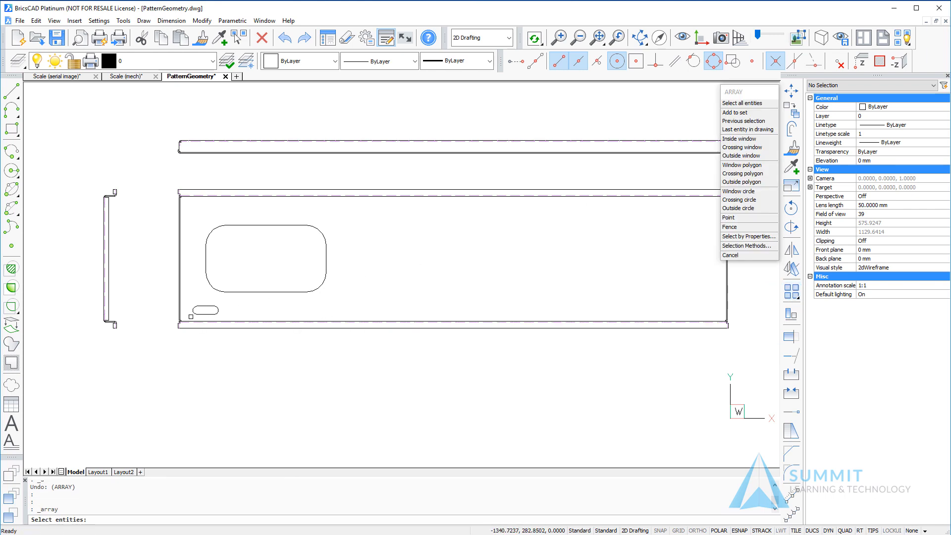
Array the small slot rectangularly with 11 columns spaced 74 apart
click(206, 309)
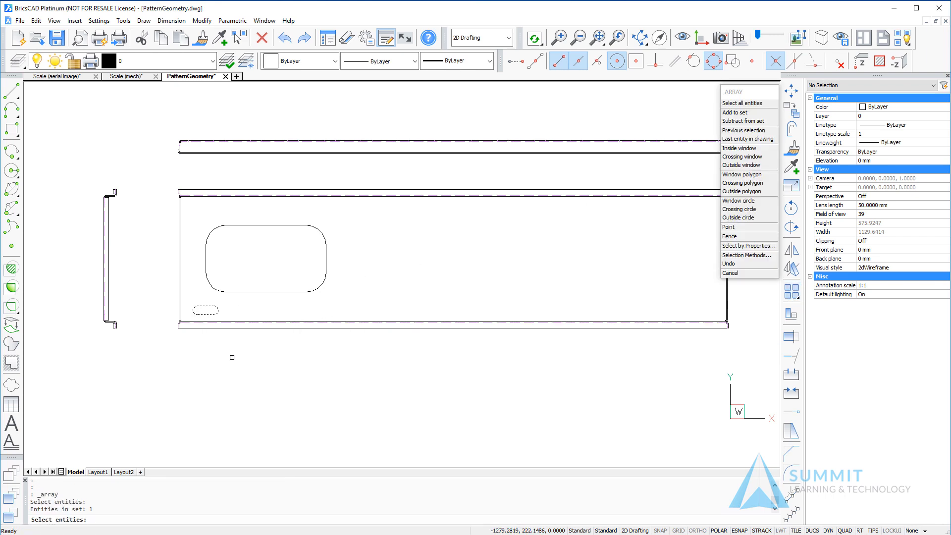
click(206, 309)
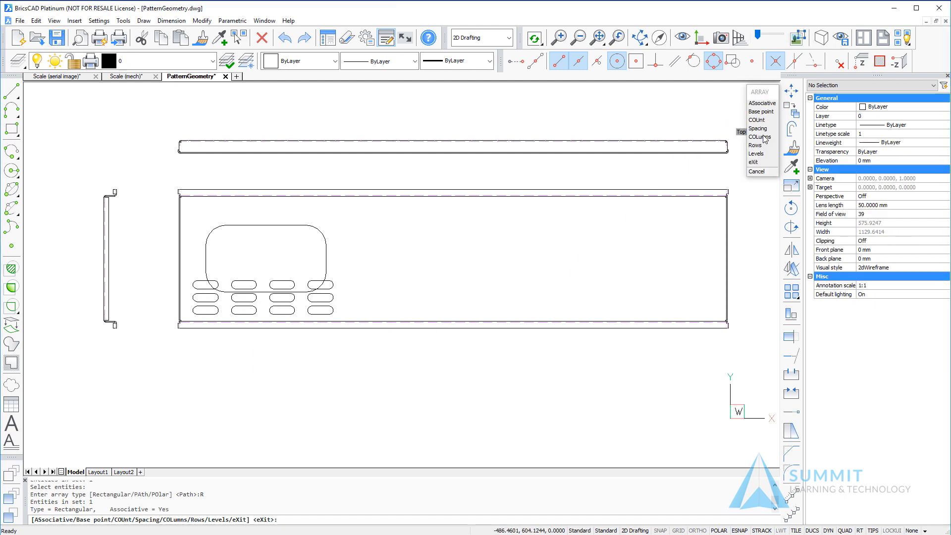
mouse_move(758, 137)
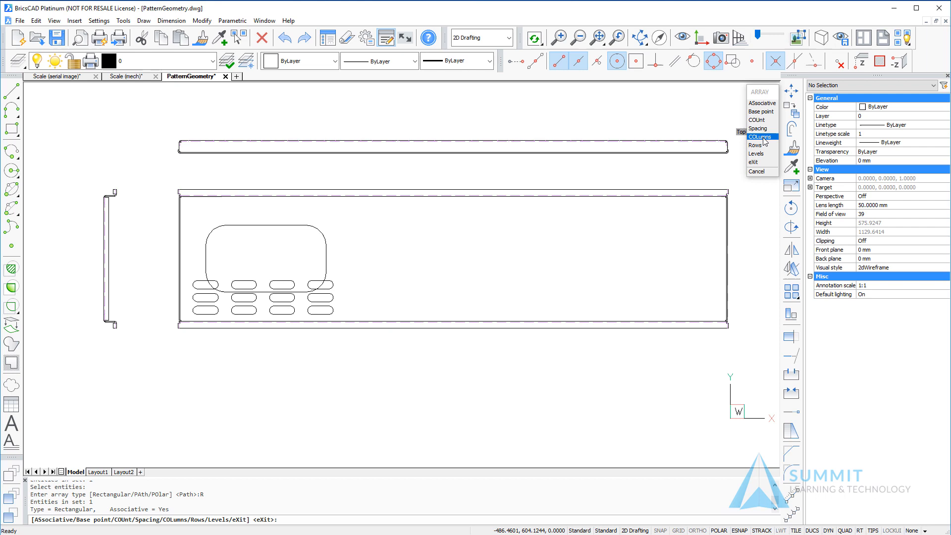
click(759, 136)
text(11)
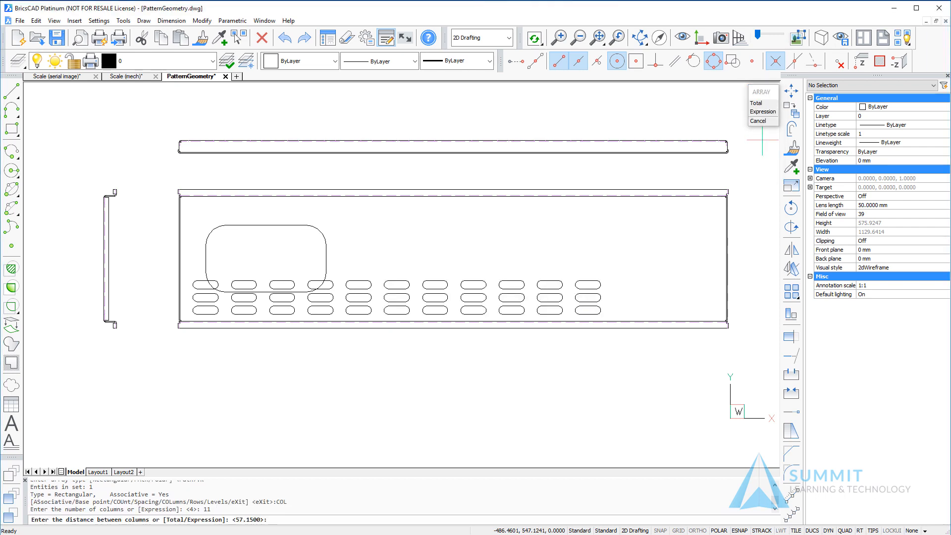
text(7)
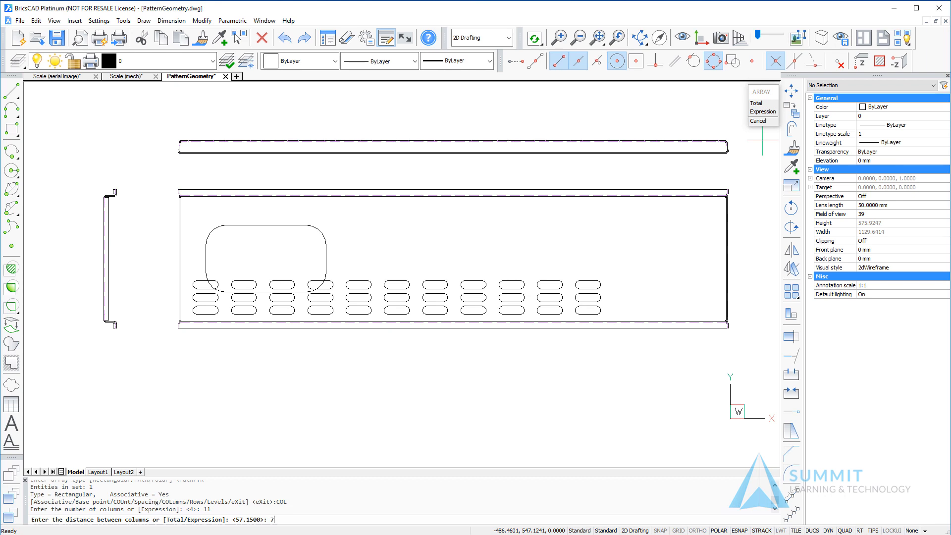
text(74)
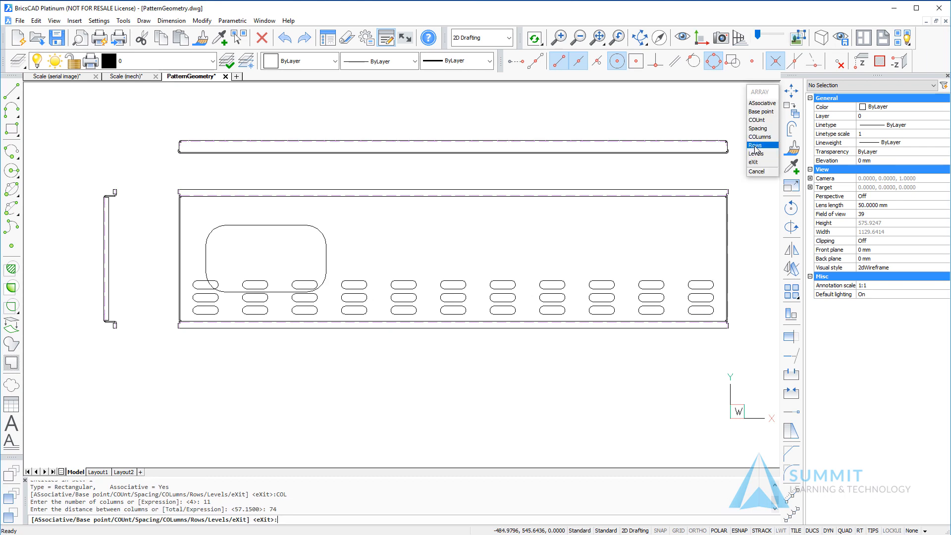
Set the slot array to 2 rows spaced 154 apart, along top and bottom edges
click(756, 144)
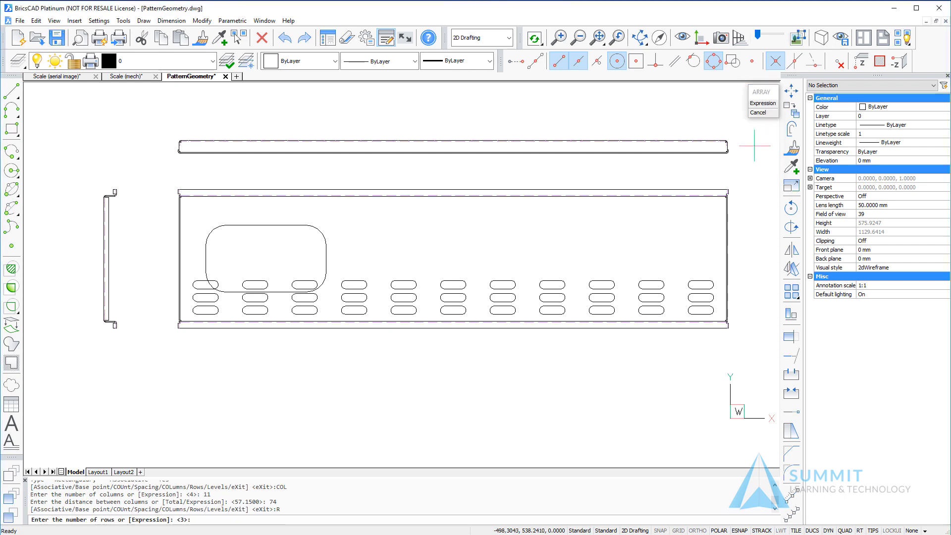
text(2)
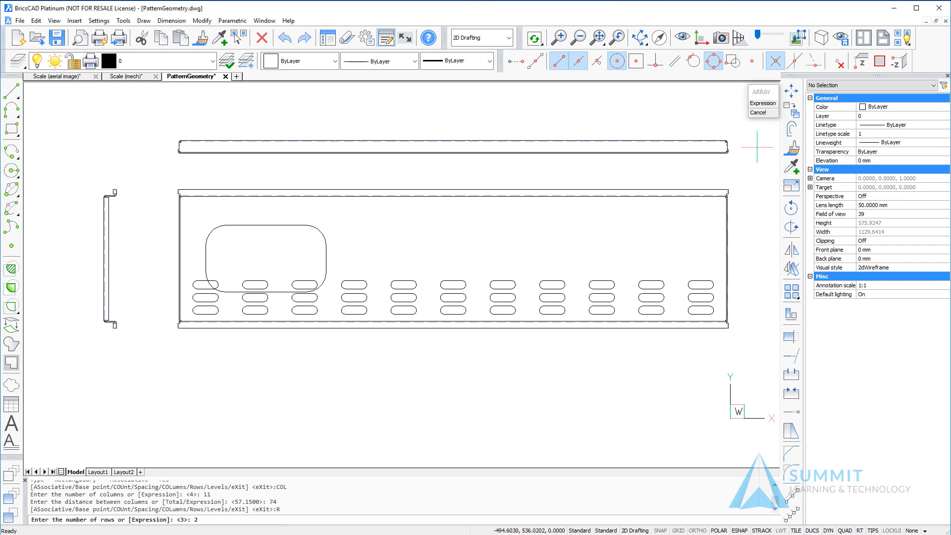
text(154)
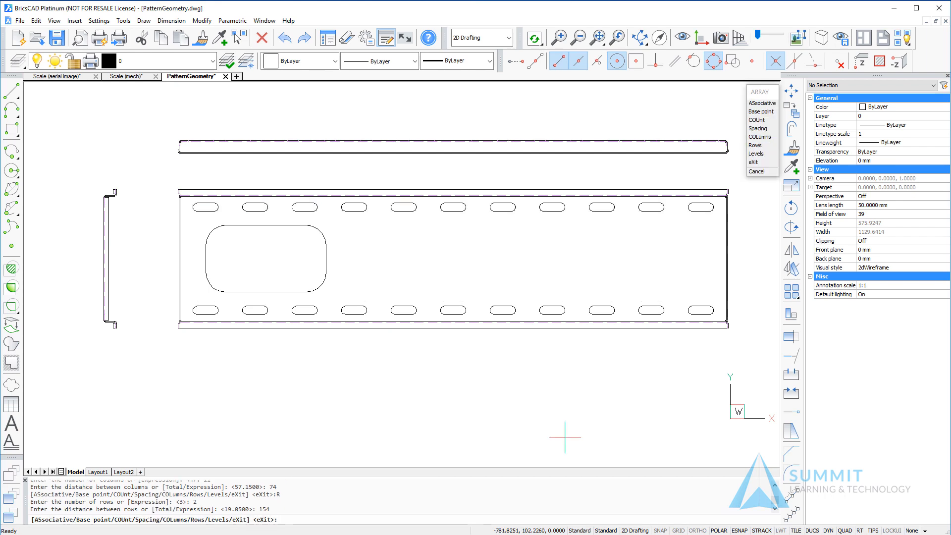
mouse_move(746, 229)
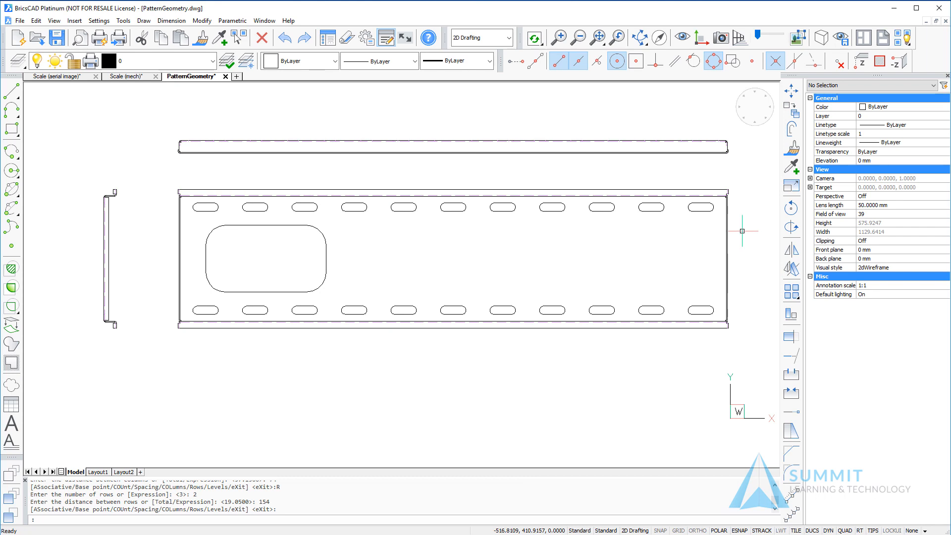
mouse_move(525, 465)
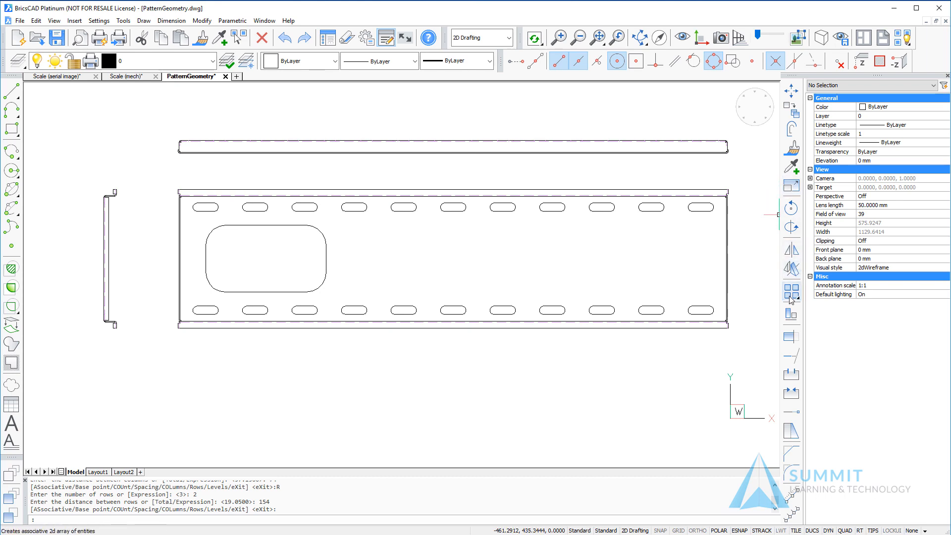
Array the large rounded opening into 3 columns spaced 275 in a single row
right_click(788, 295)
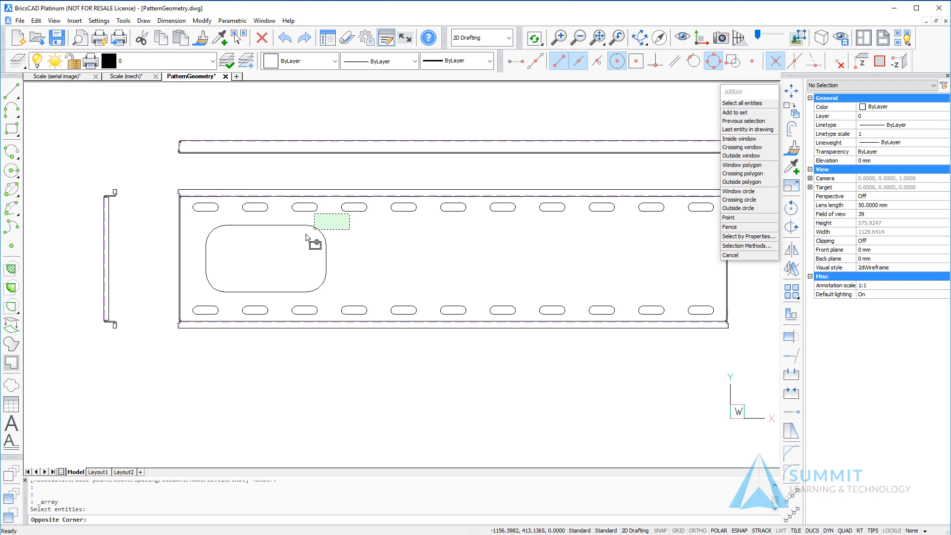
click(330, 221)
text(R)
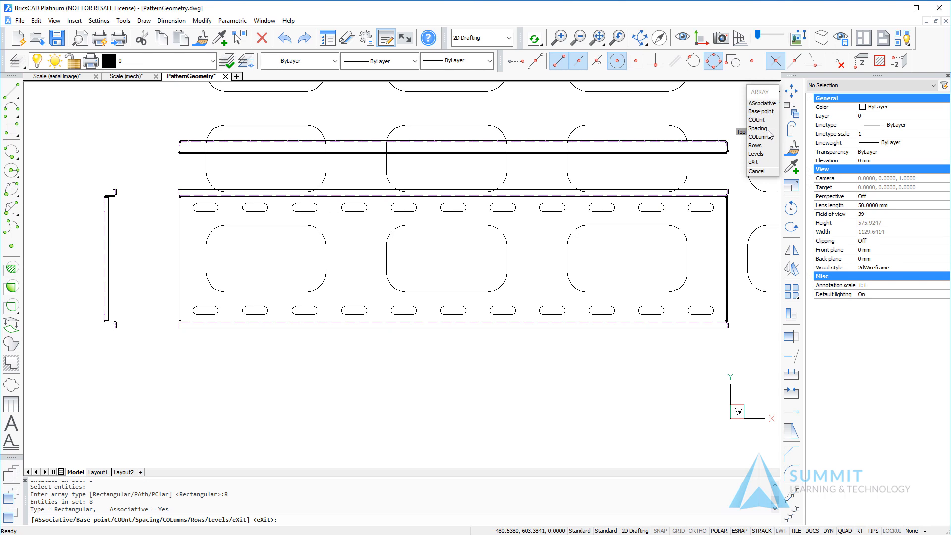
click(758, 137)
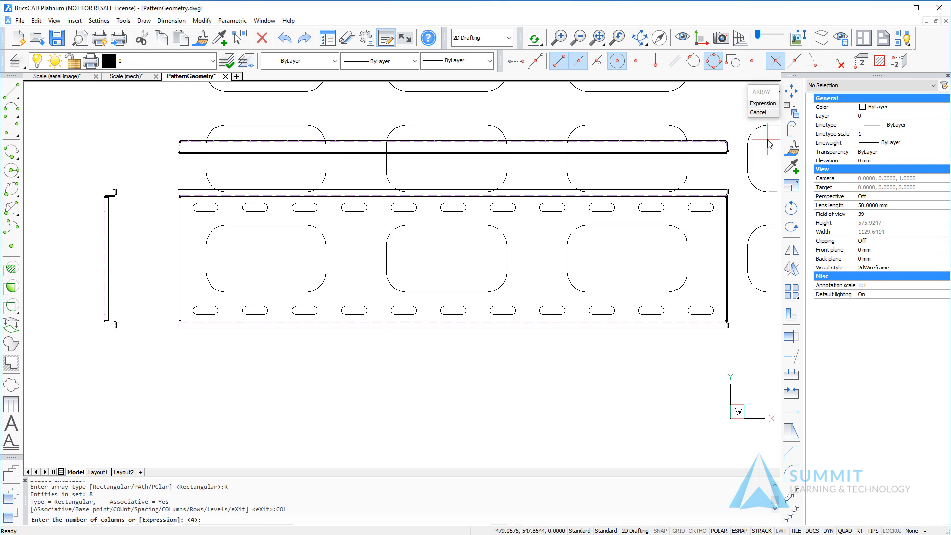
text(3)
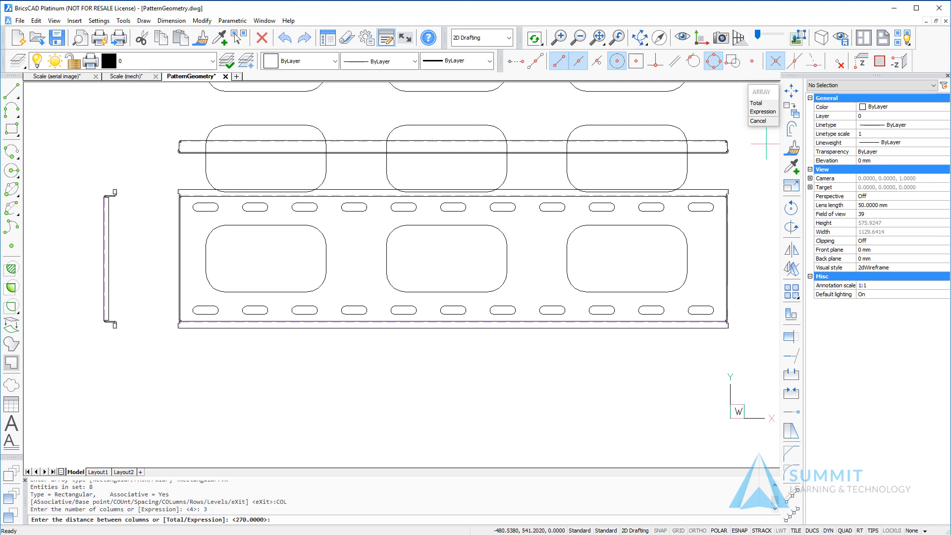
text(275)
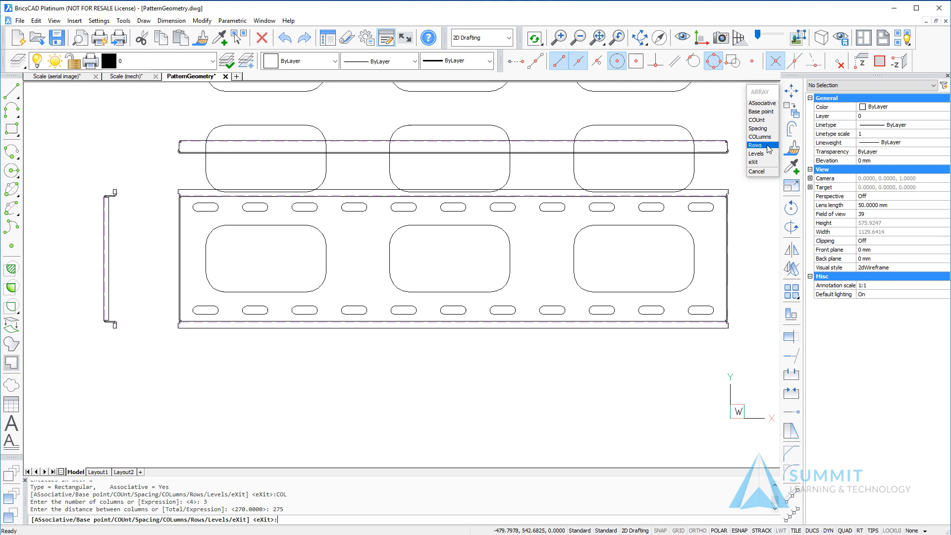
click(756, 144)
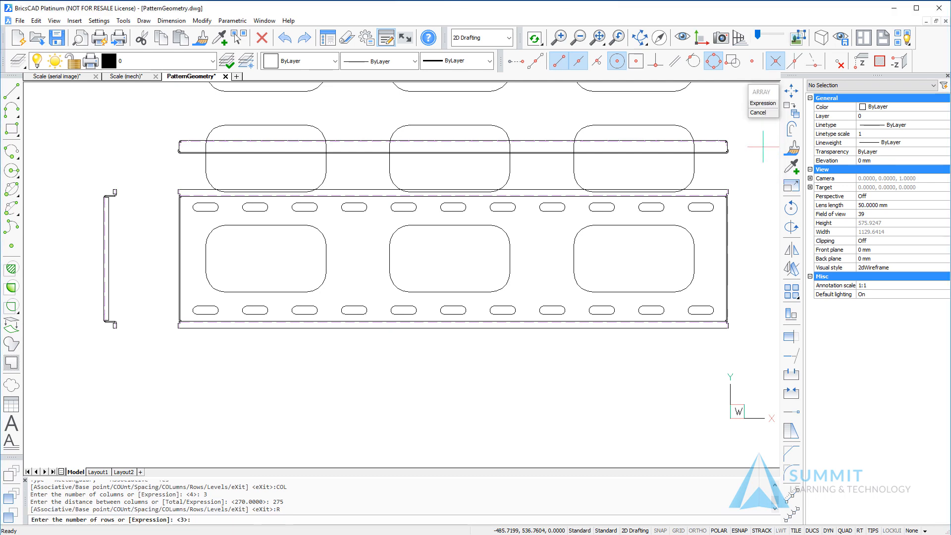
text(1)
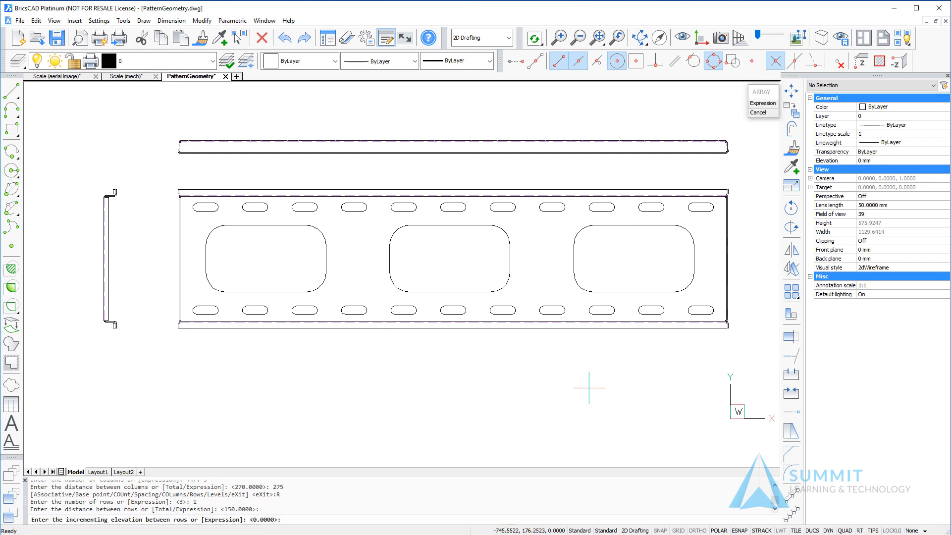
mouse_move(574, 388)
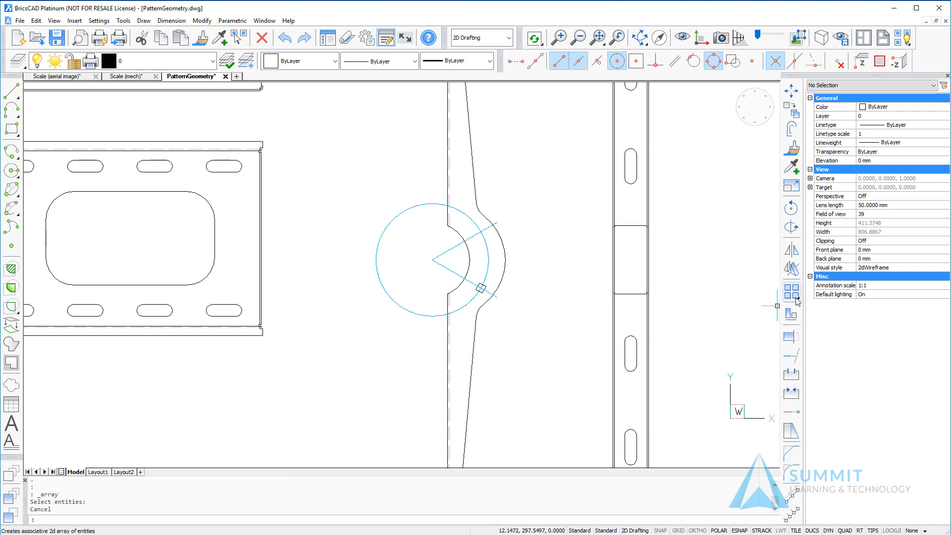
Polar-array the small square about the circle's centre with a 60° fill angle
right_click(790, 291)
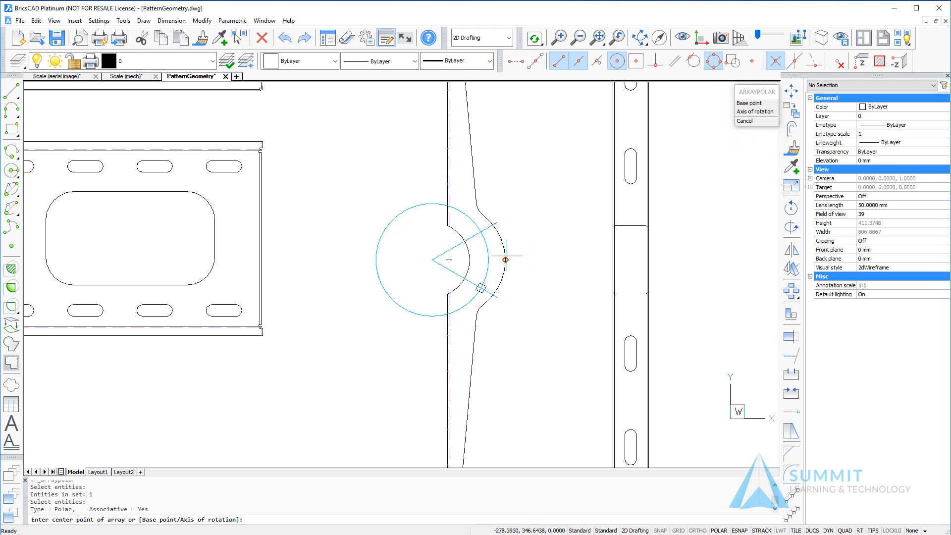
click(504, 258)
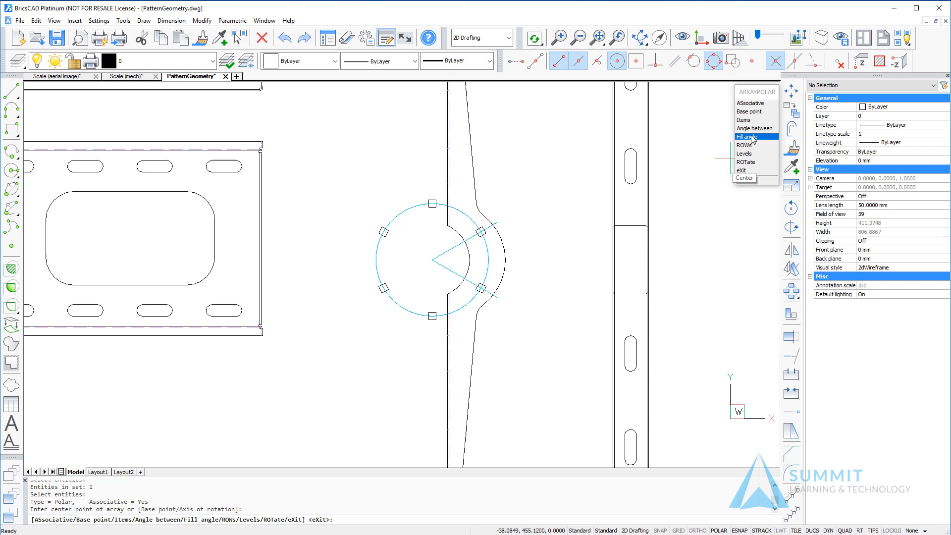
click(747, 137)
text(60)
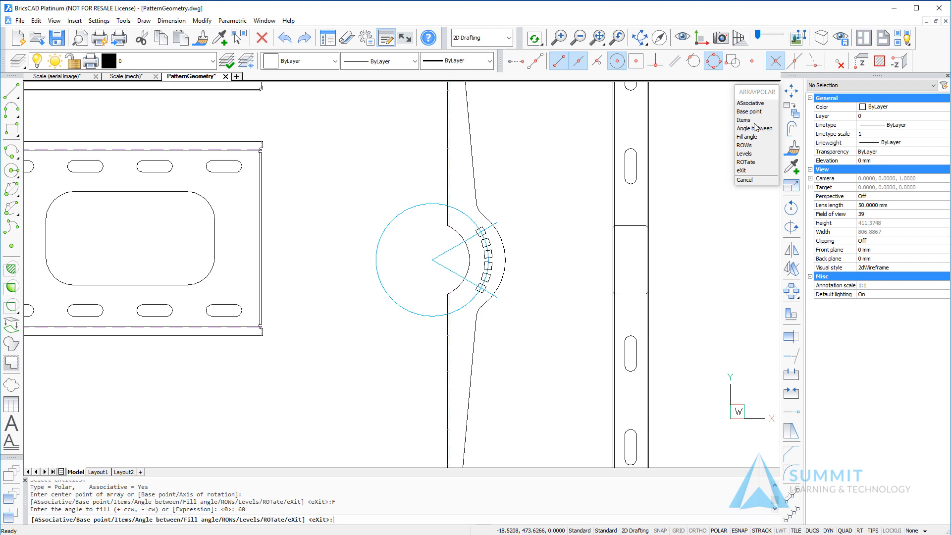
click(743, 120)
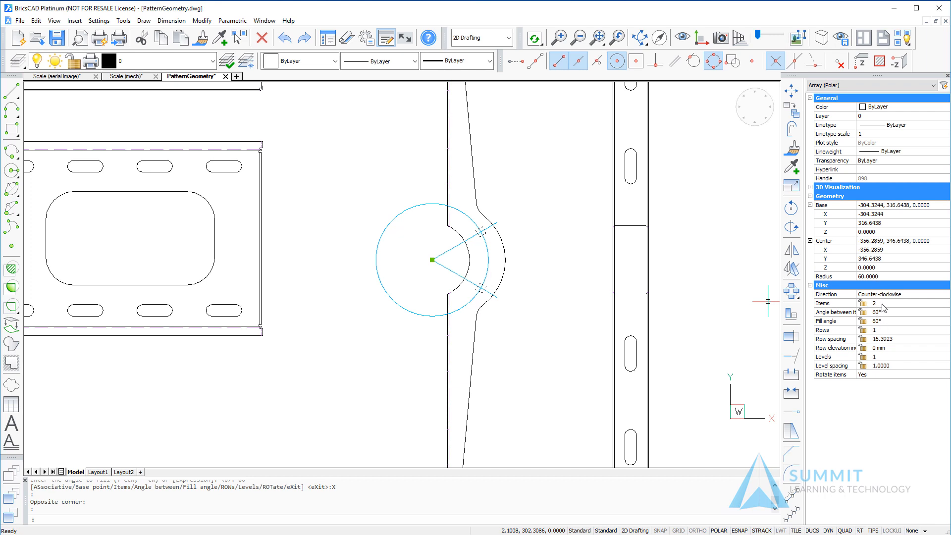
Set the polar array's item count to 3, giving 30° spacing
click(892, 303)
text(3)
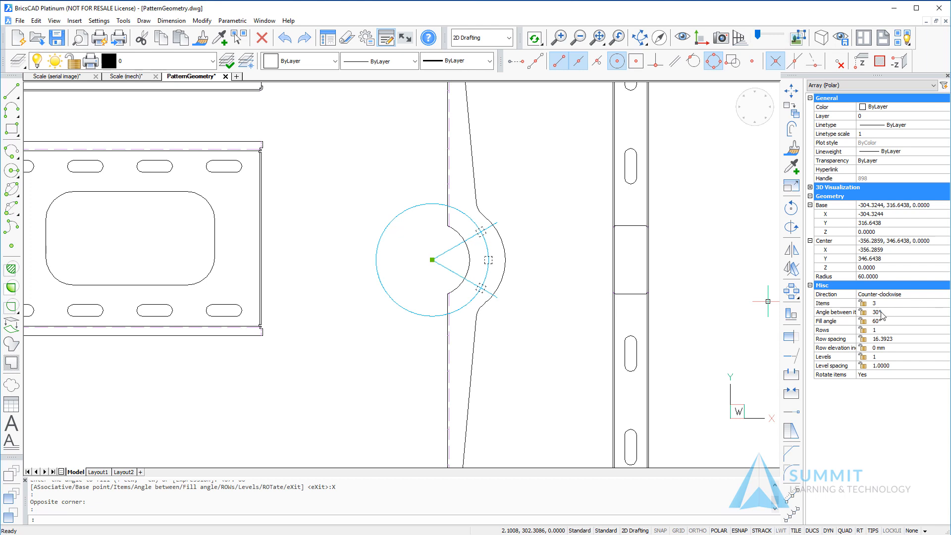
mouse_move(551, 307)
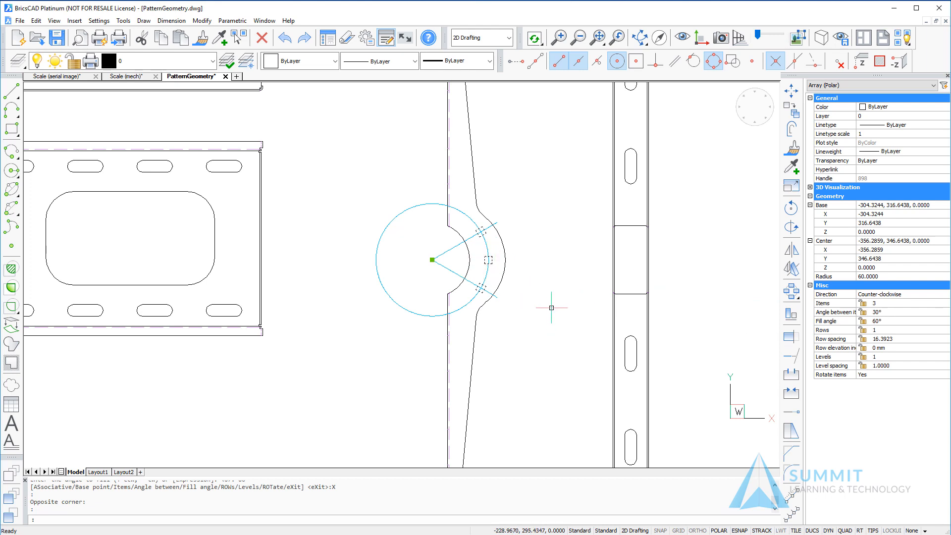